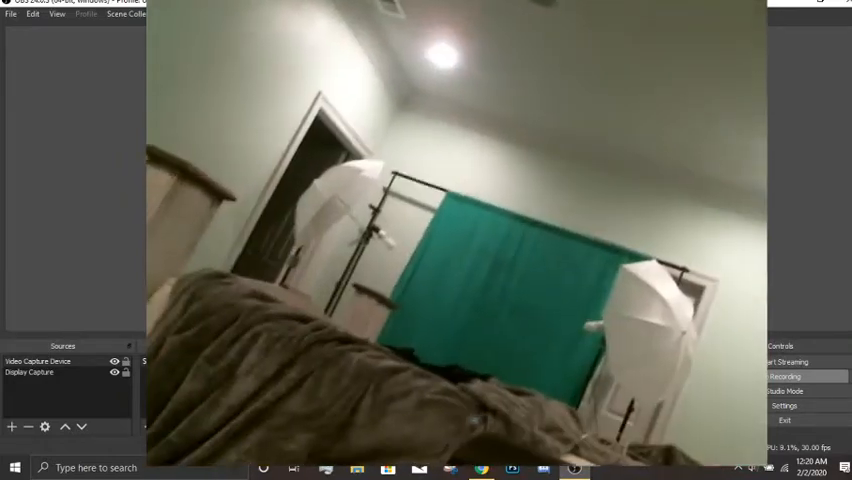
Begin recording the scene with webcam layered over the display capture
left_click(784, 376)
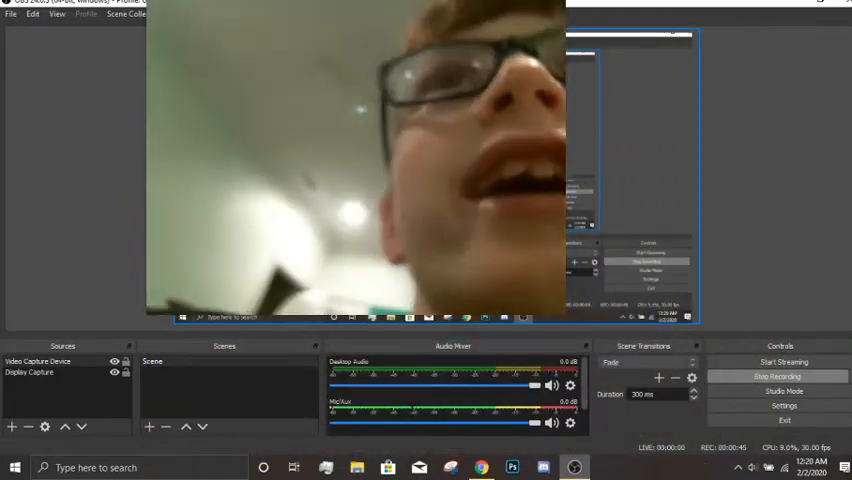